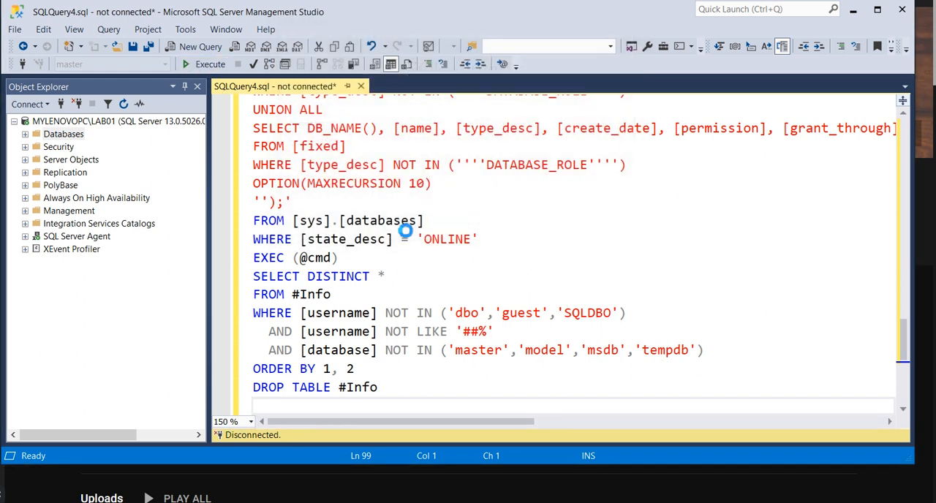
# - Execute the permissions-audit script to list sysadmin logins and database users with roles
pyautogui.click(210, 64)
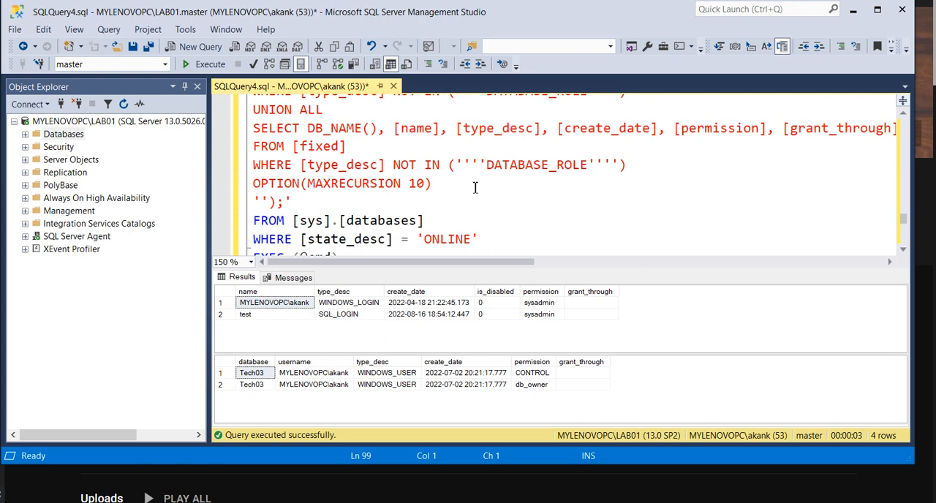
pyautogui.moveTo(568, 270)
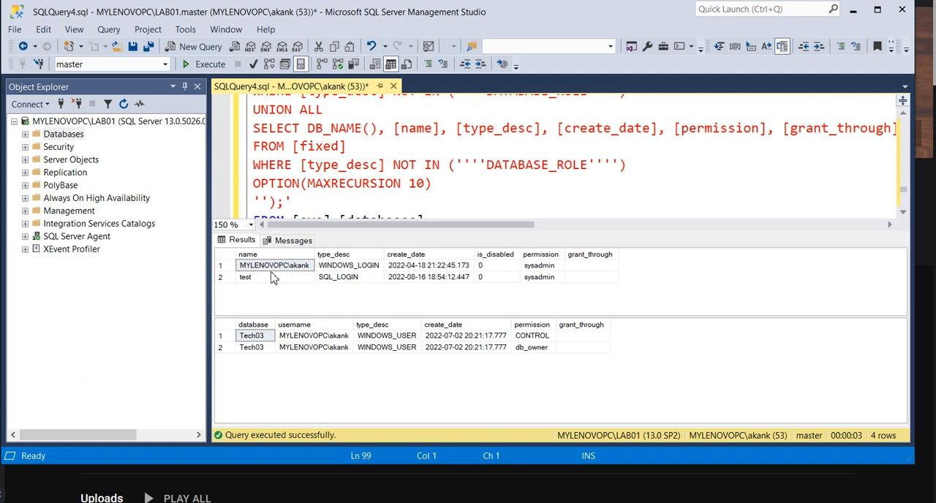
pyautogui.moveTo(357, 299)
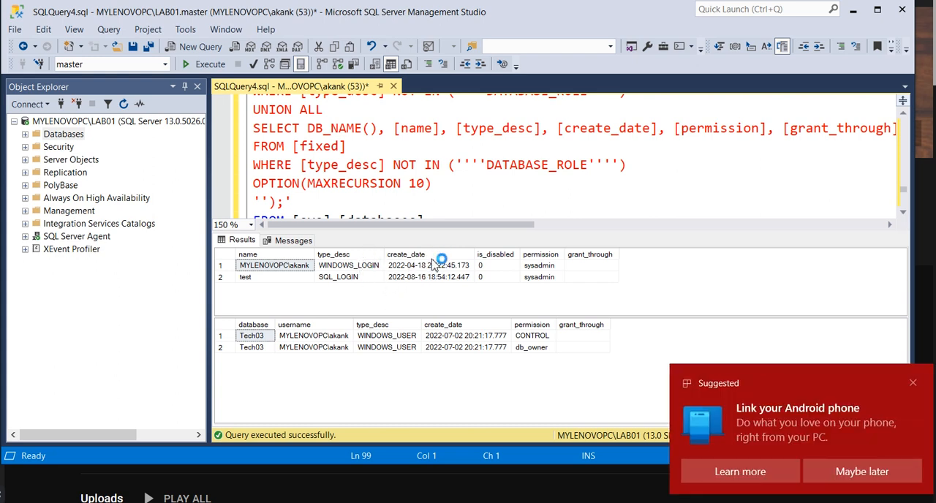
pyautogui.moveTo(440, 283)
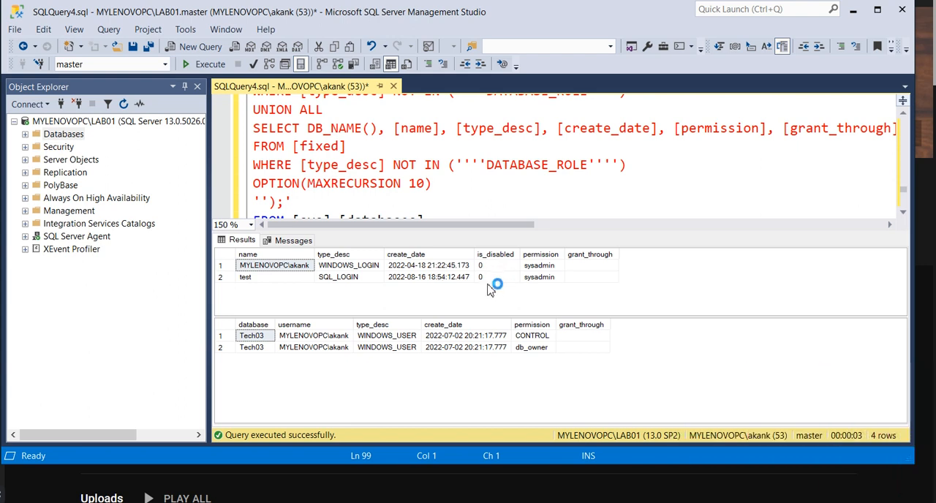
pyautogui.moveTo(567, 285)
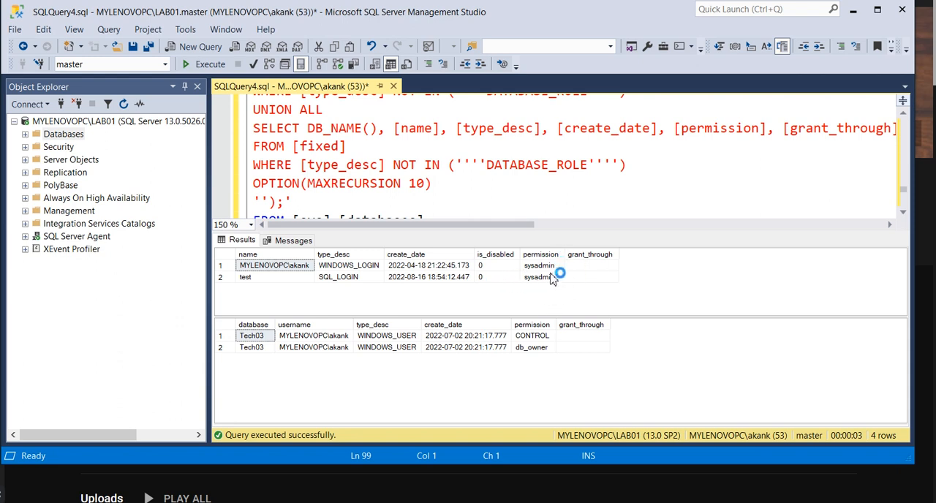
pyautogui.moveTo(559, 299)
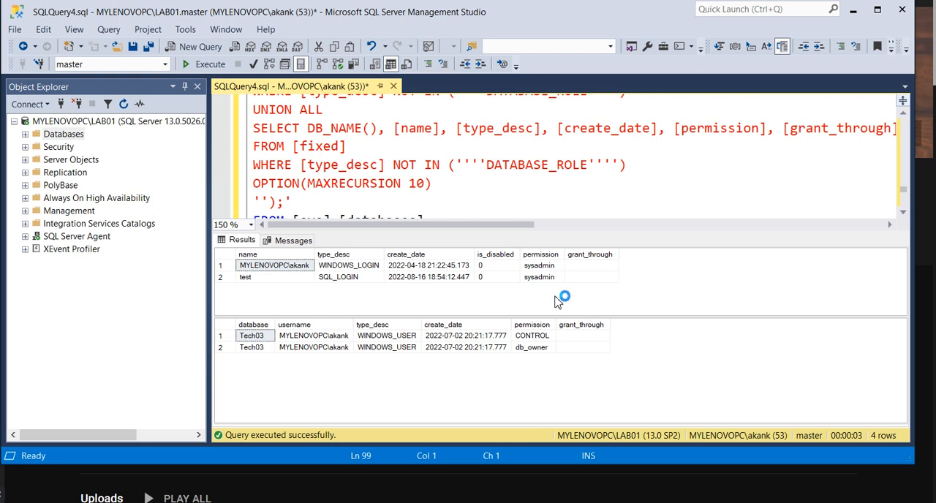
pyautogui.moveTo(435, 326)
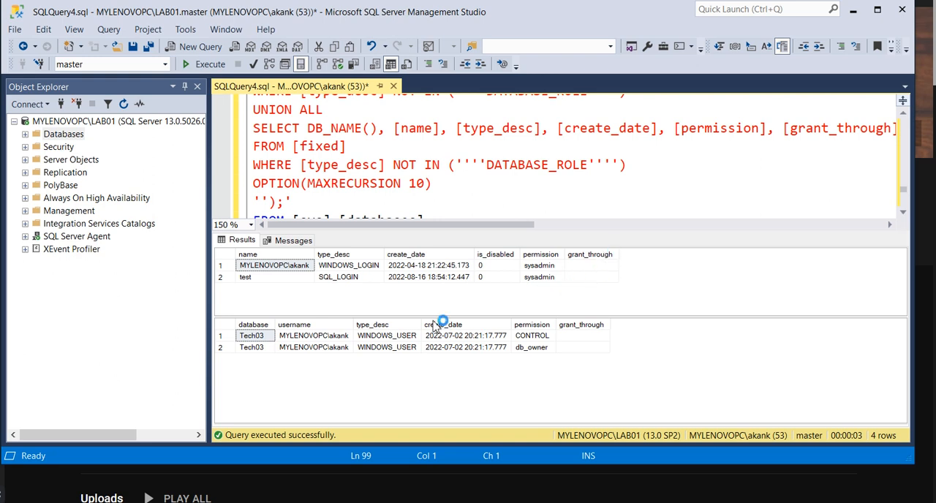
pyautogui.moveTo(413, 347)
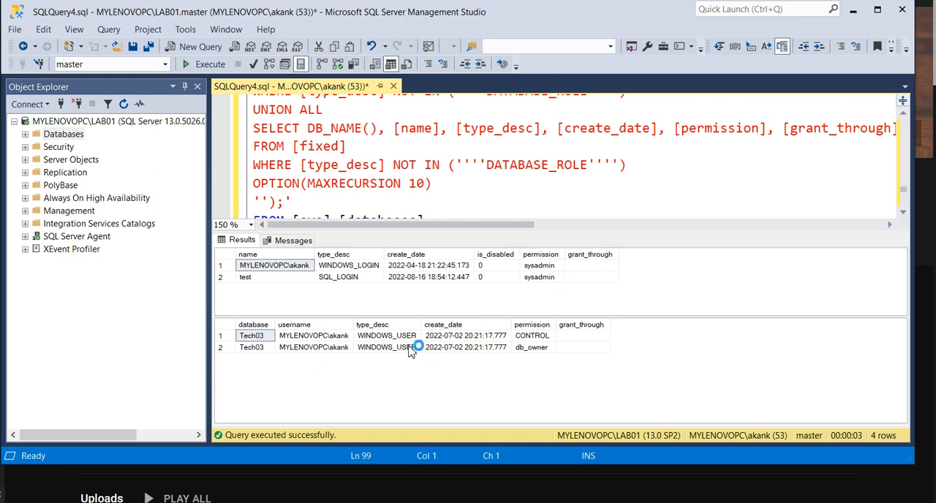
pyautogui.moveTo(367, 360)
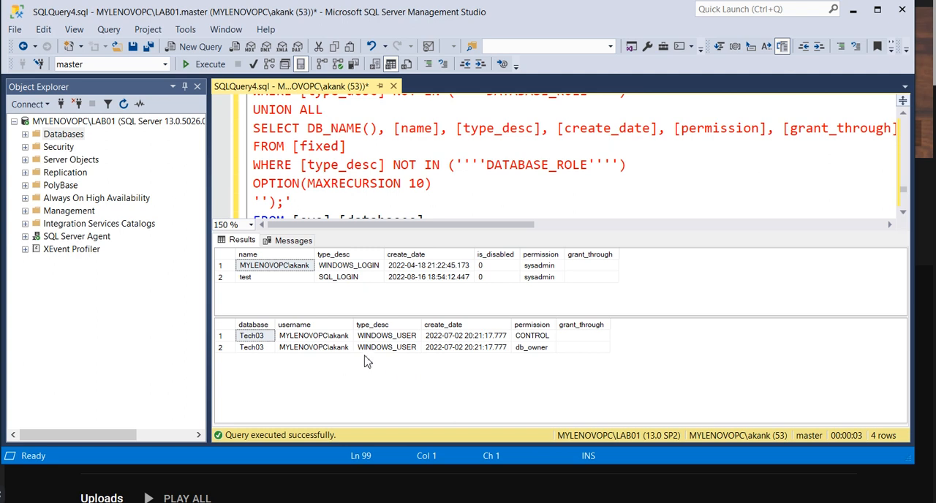
pyautogui.moveTo(306, 372)
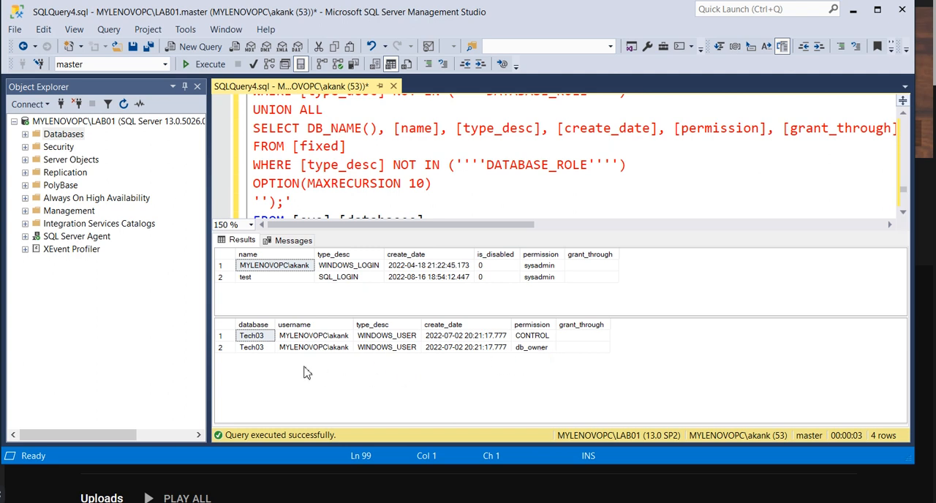
pyautogui.click(251, 346)
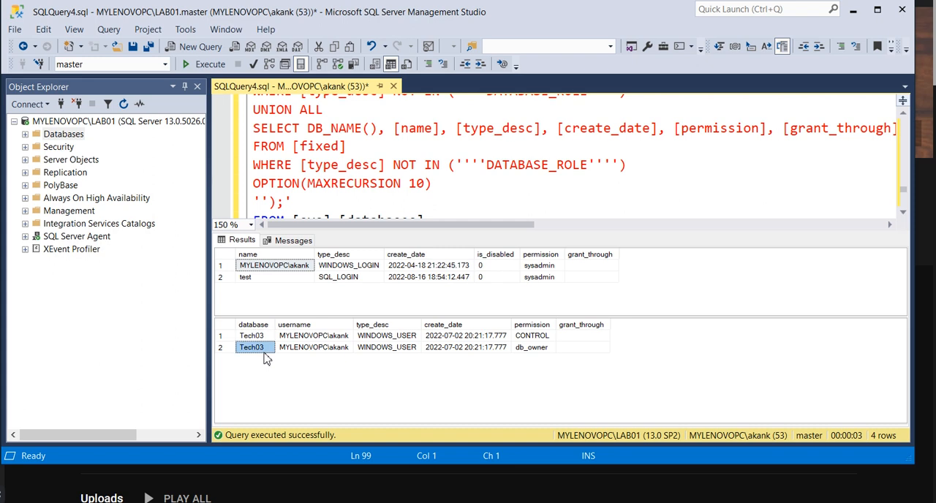
pyautogui.click(533, 335)
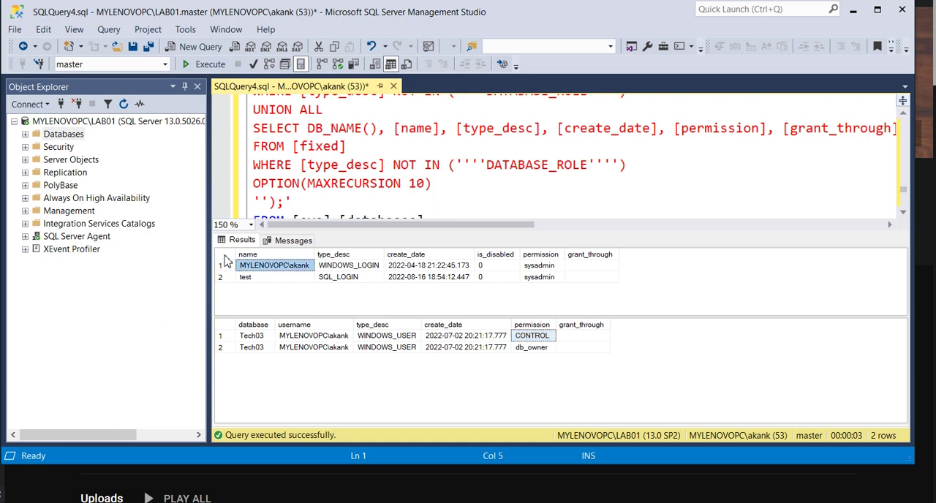
# - Open the logins grid's Copy/Save Results As context menu, then dismiss it without copying
pyautogui.rightClick(274, 265)
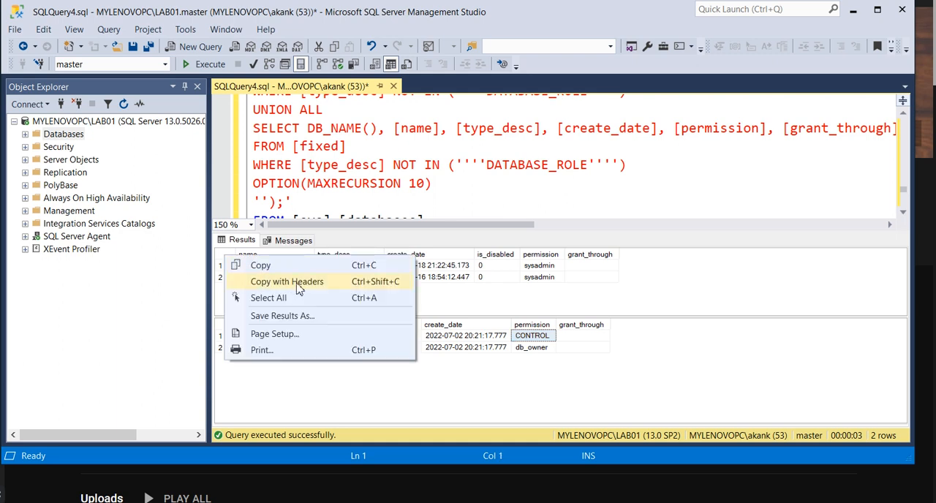
pyautogui.moveTo(325, 393)
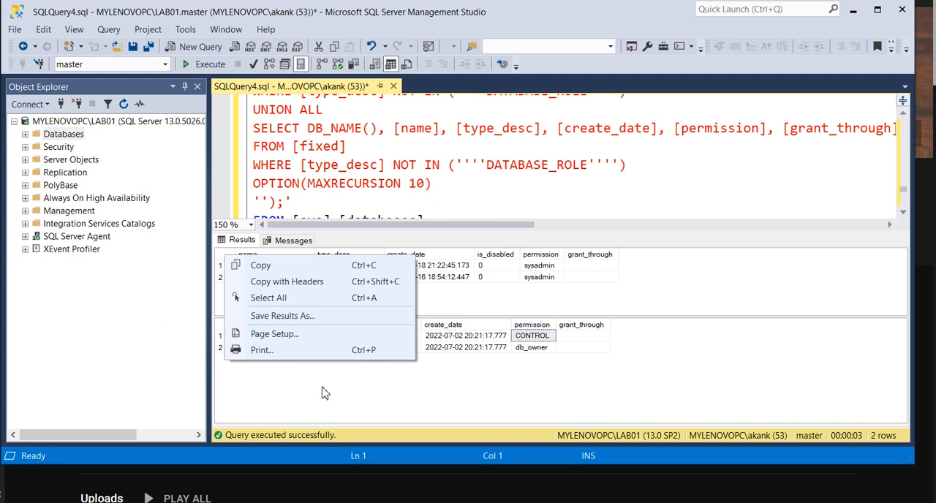
pyautogui.click(429, 395)
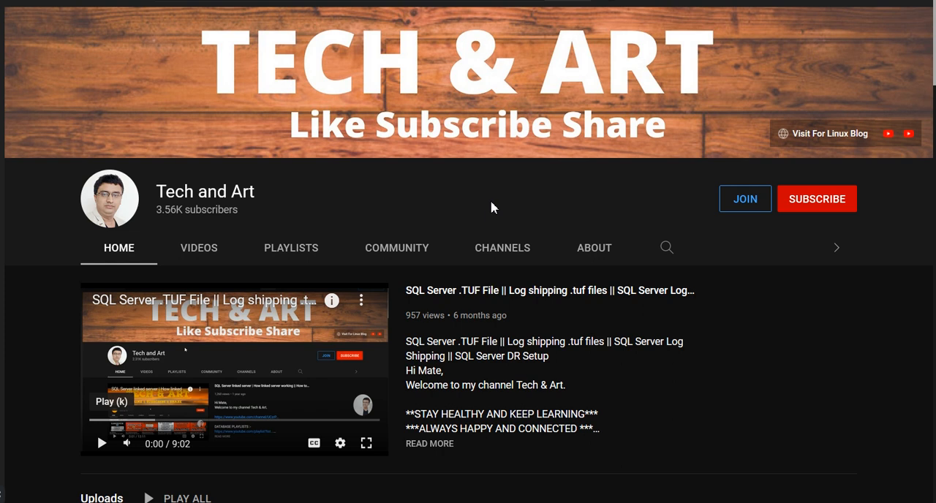
pyautogui.moveTo(633, 209)
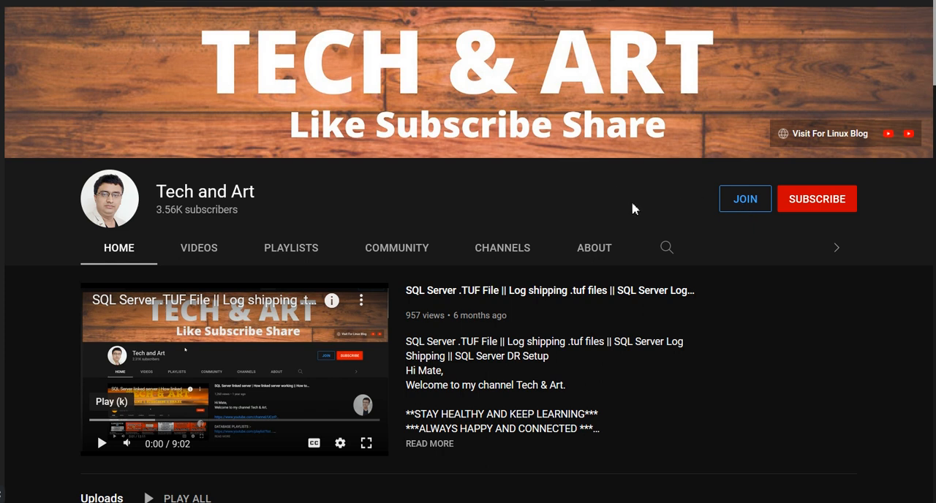
pyautogui.moveTo(534, 191)
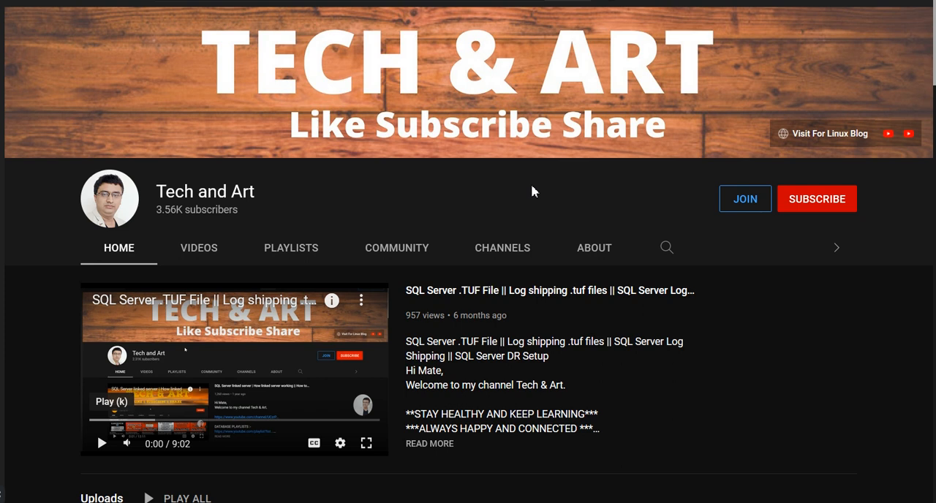
pyautogui.moveTo(90, 244)
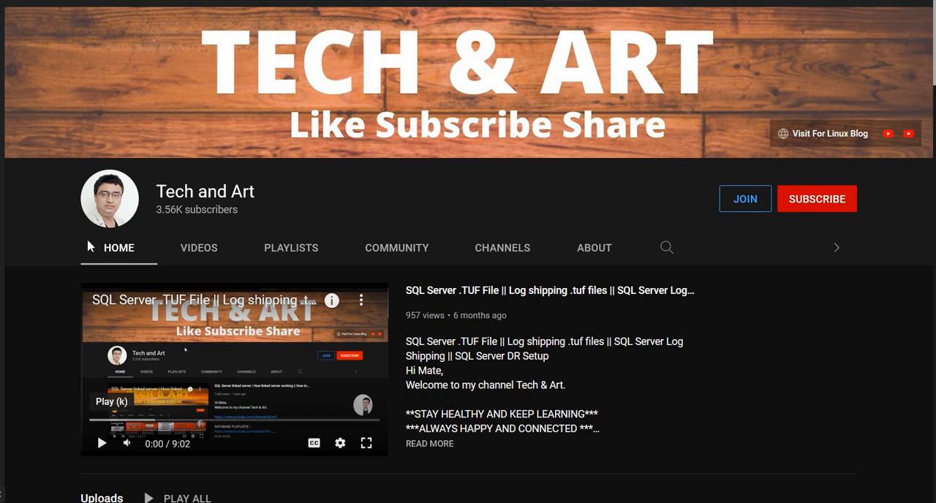